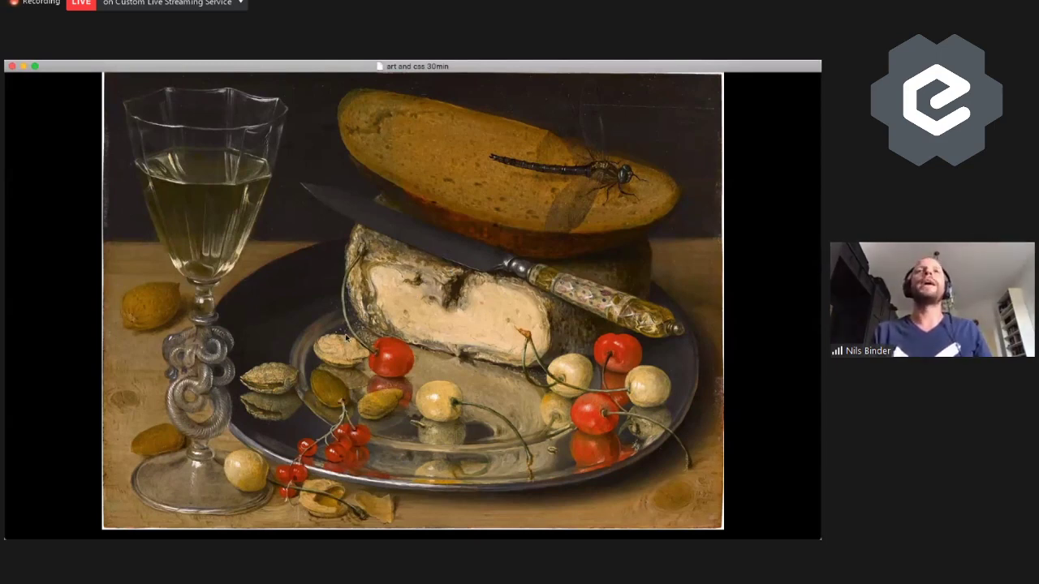
mouse_move(595, 185)
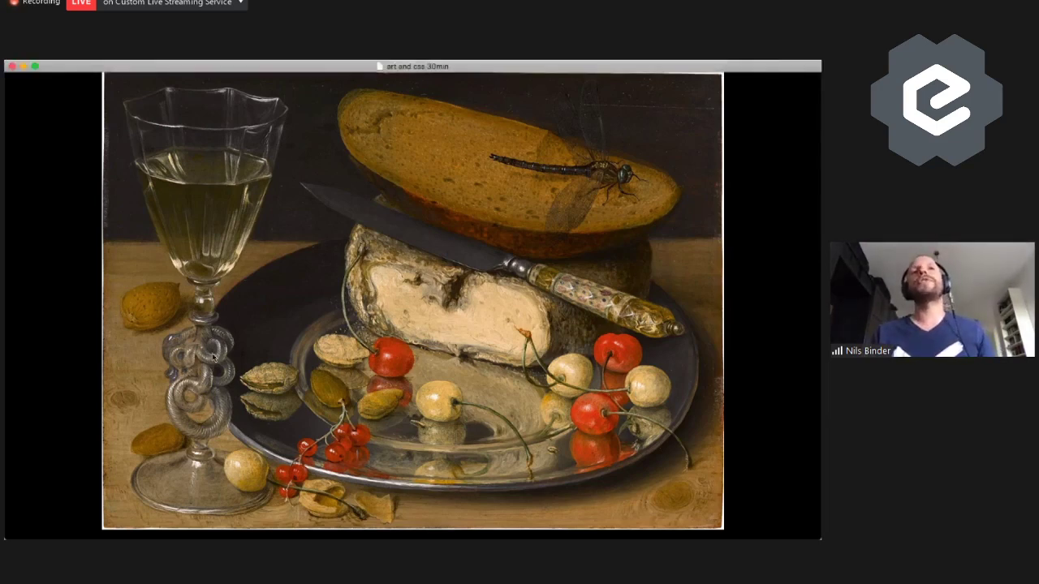
mouse_move(236, 414)
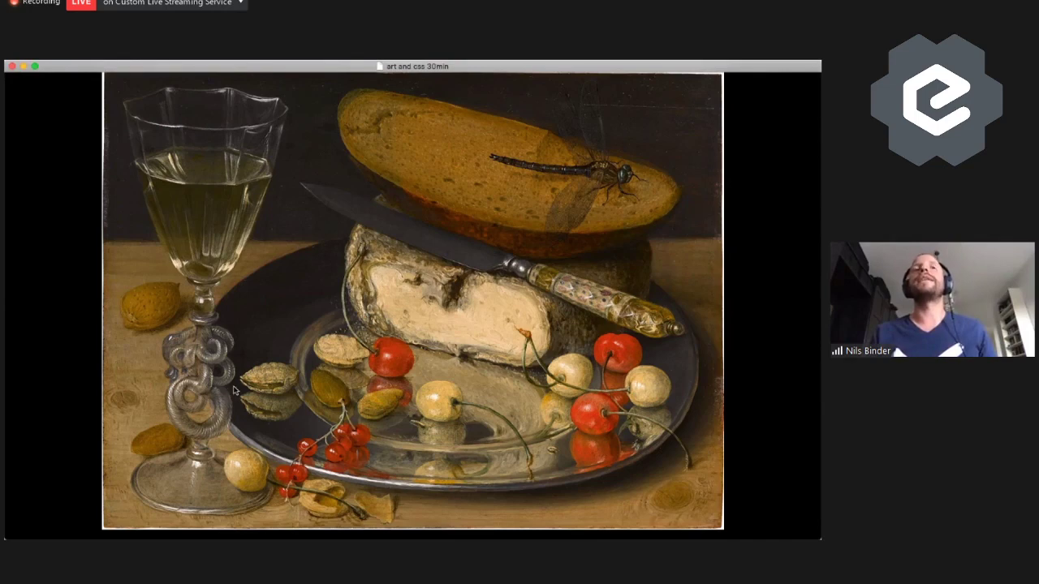
mouse_move(403, 447)
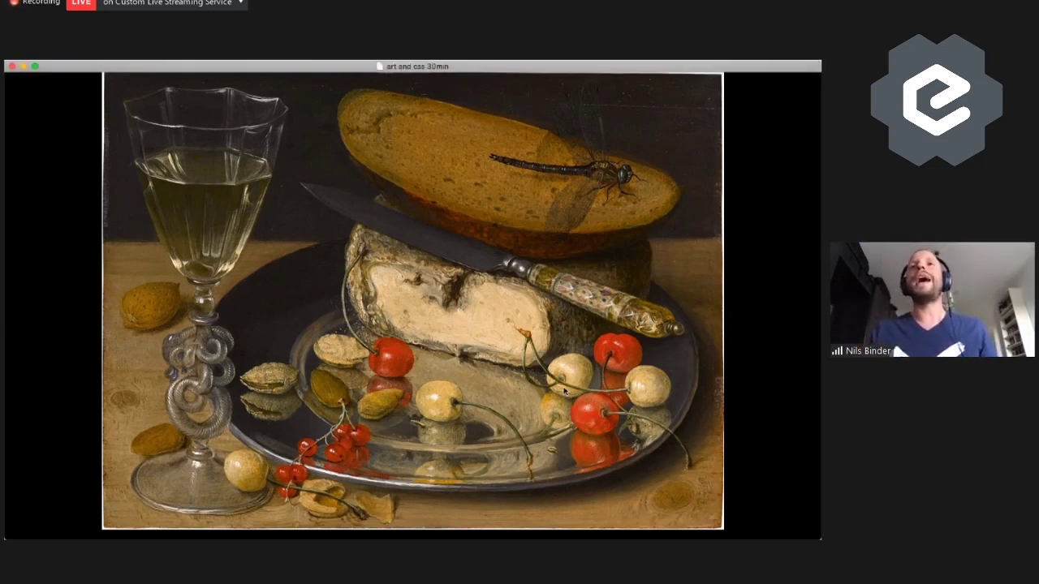
mouse_move(627, 398)
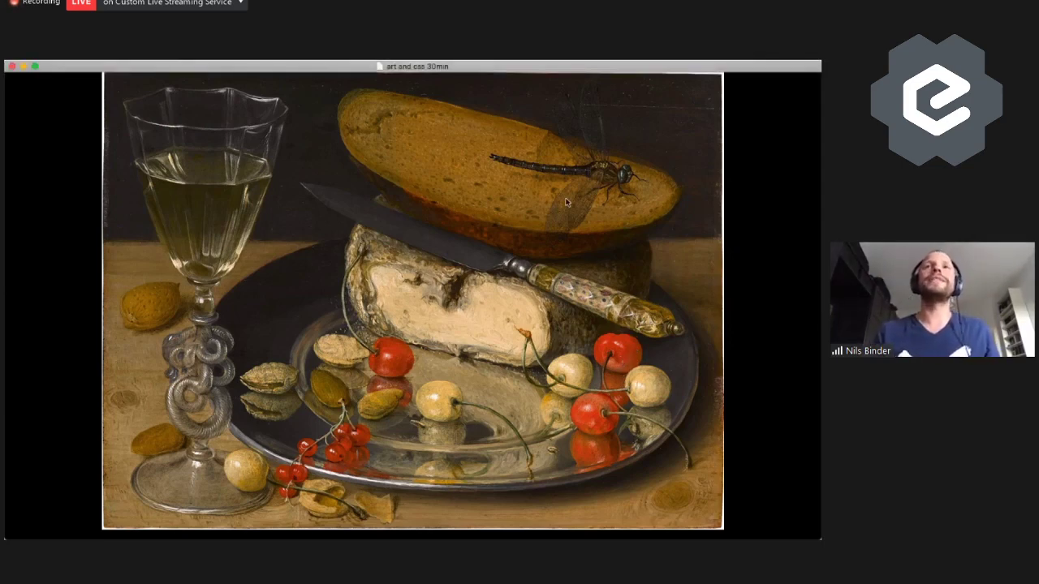
mouse_move(452, 242)
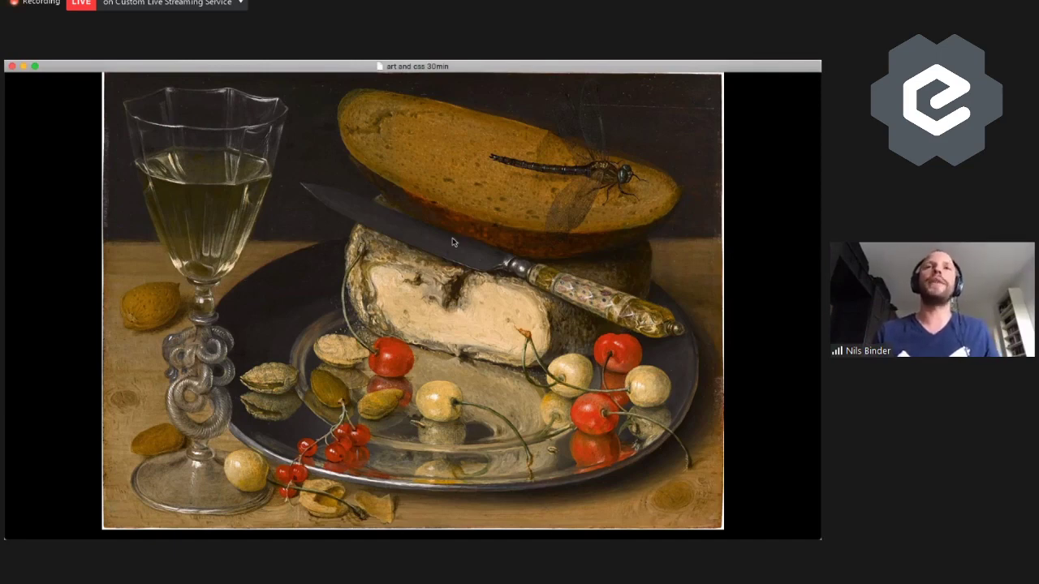
mouse_move(374, 203)
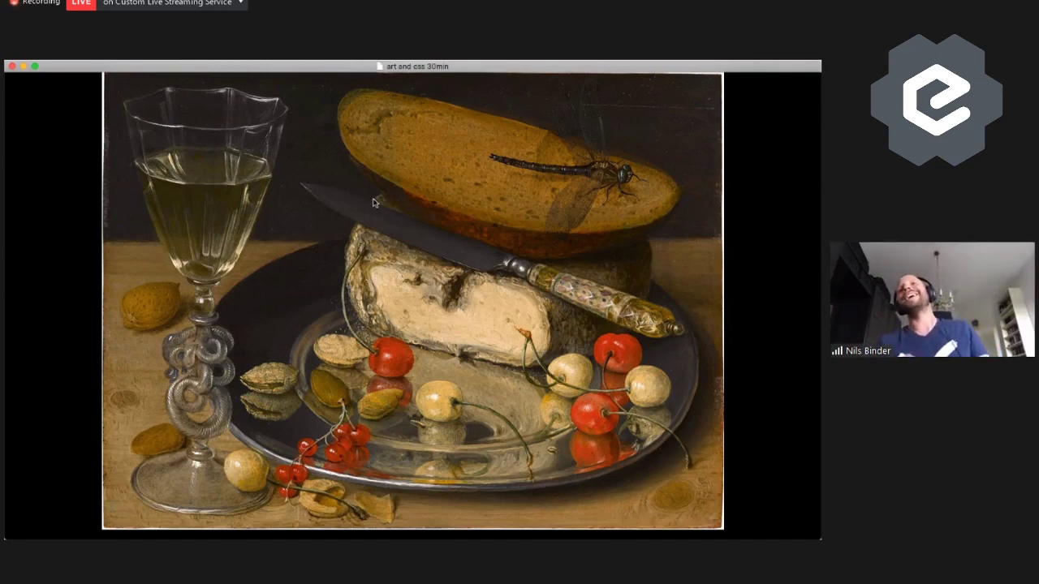
mouse_move(349, 200)
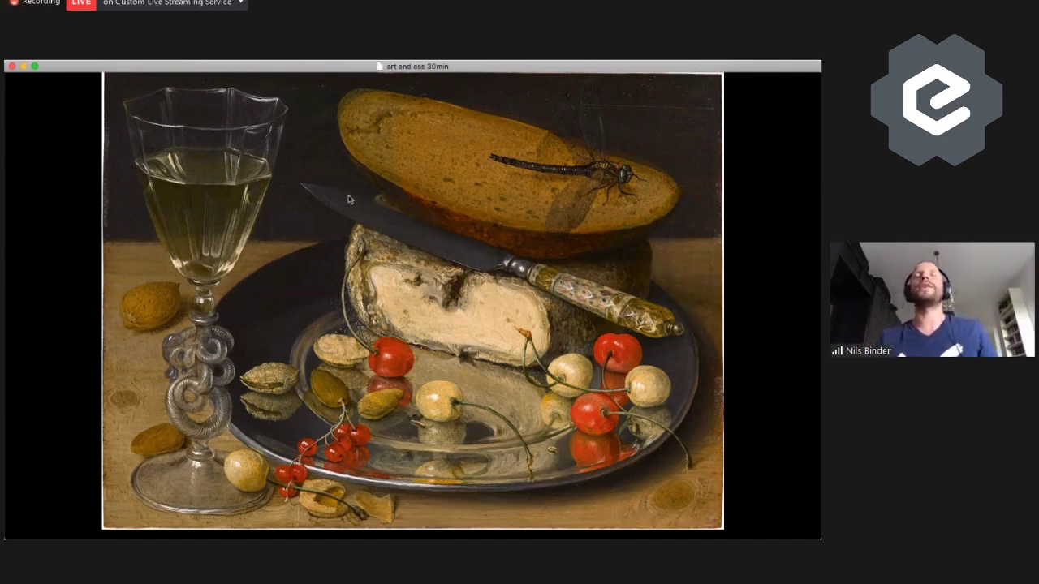
mouse_move(289, 168)
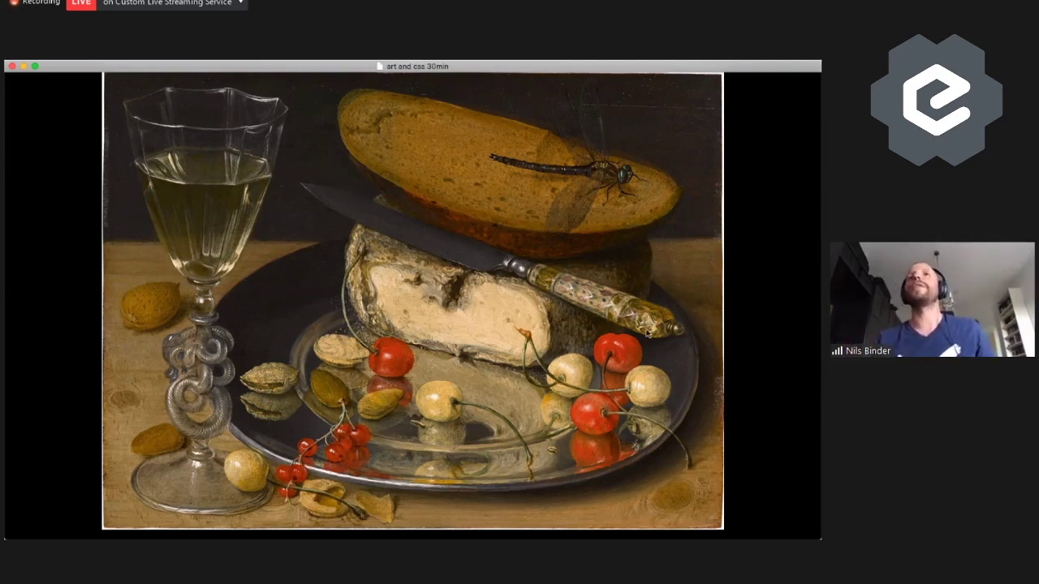
mouse_move(335, 192)
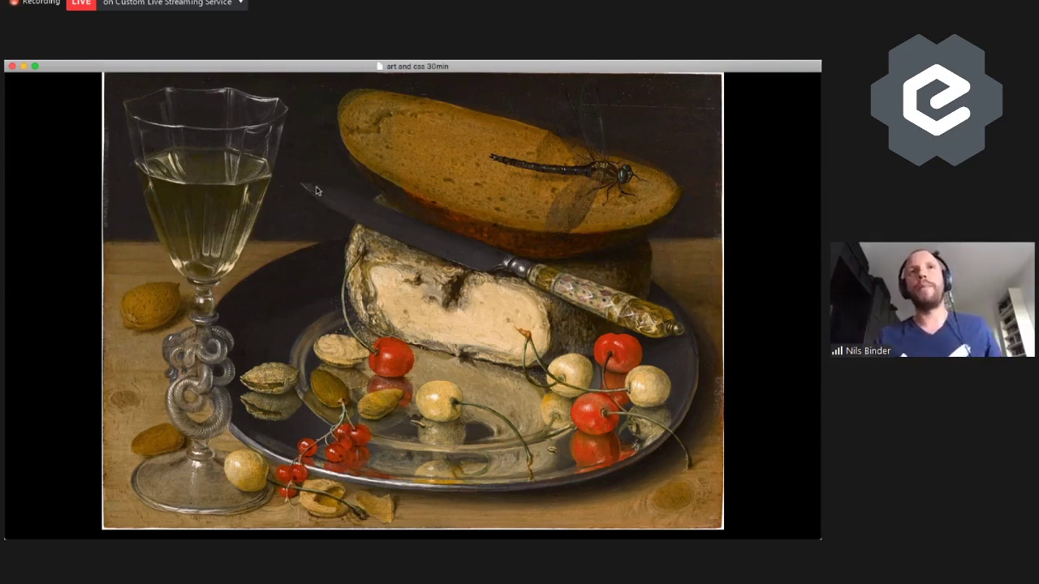
mouse_move(339, 197)
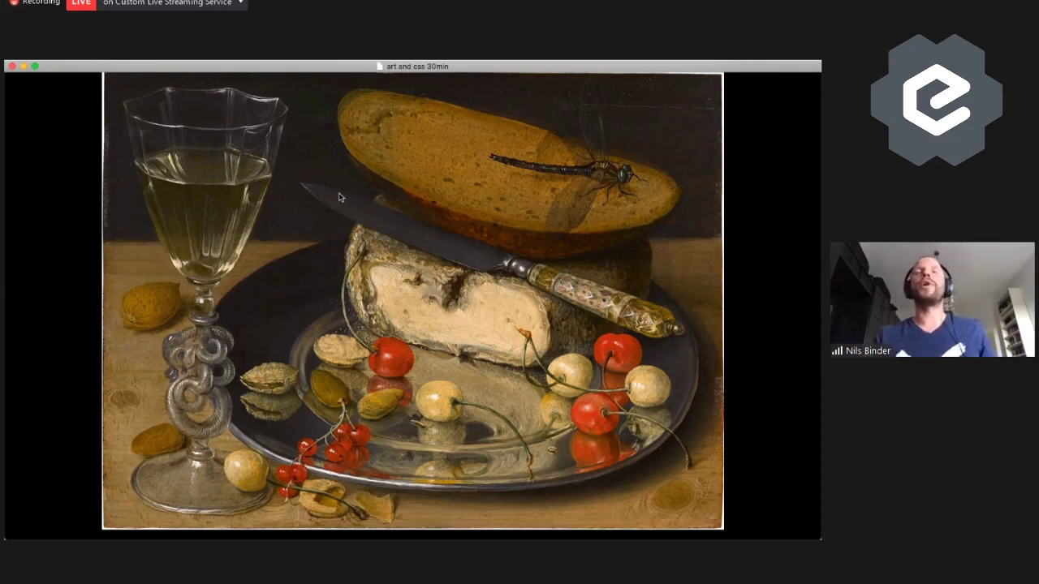
mouse_move(270, 165)
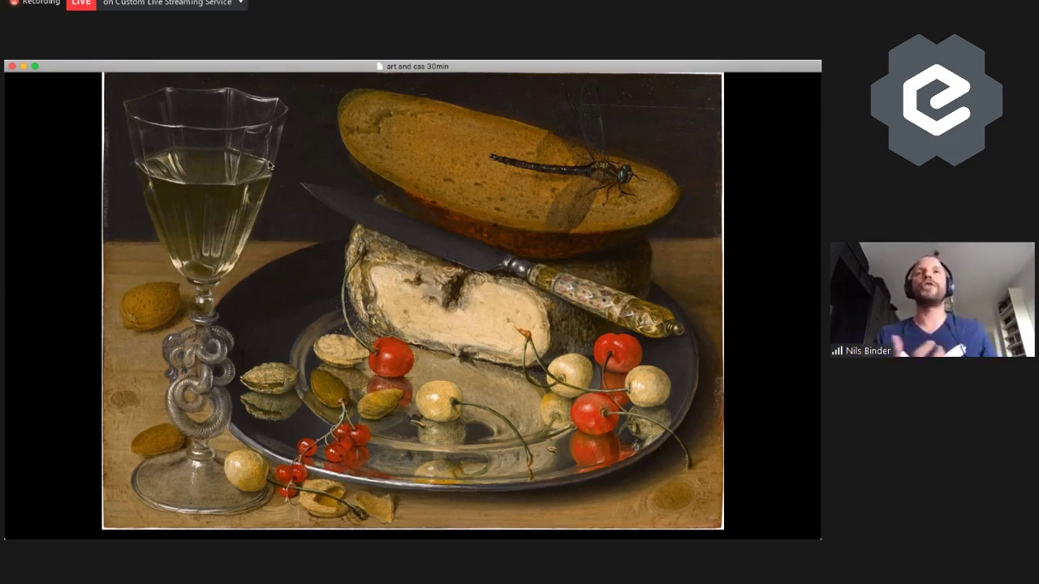
mouse_move(201, 203)
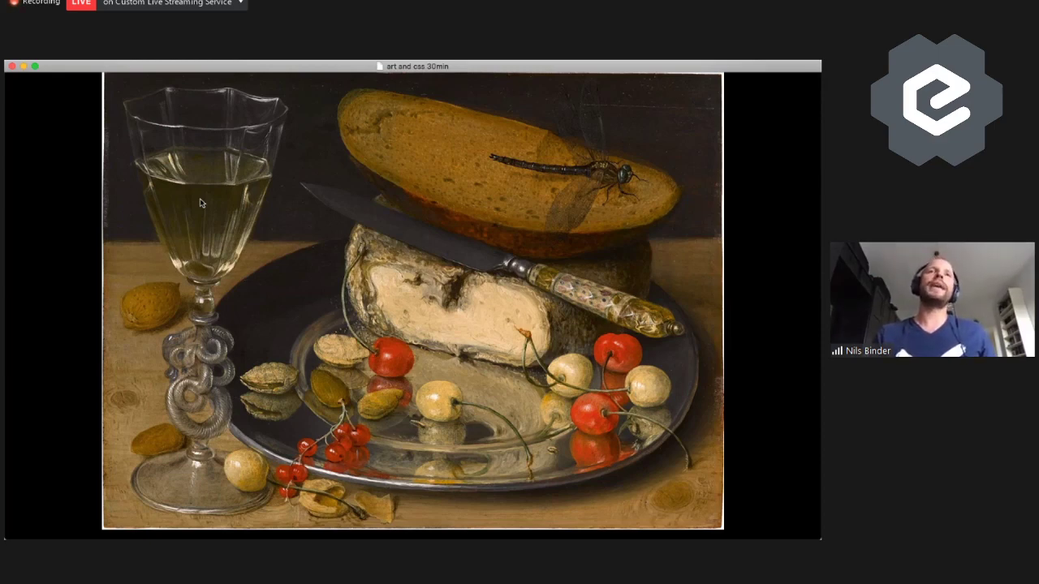
mouse_move(198, 384)
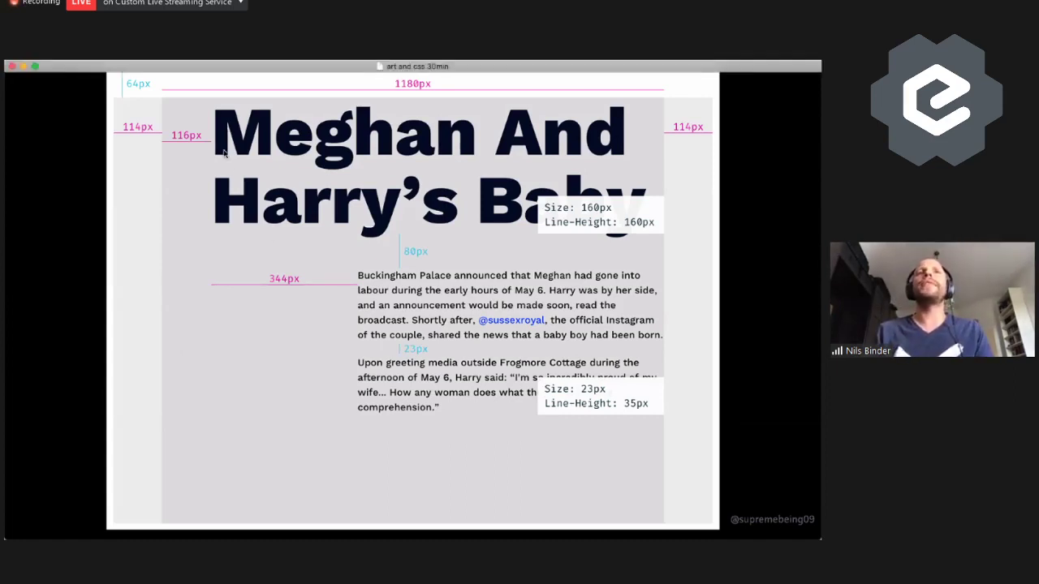
mouse_move(260, 140)
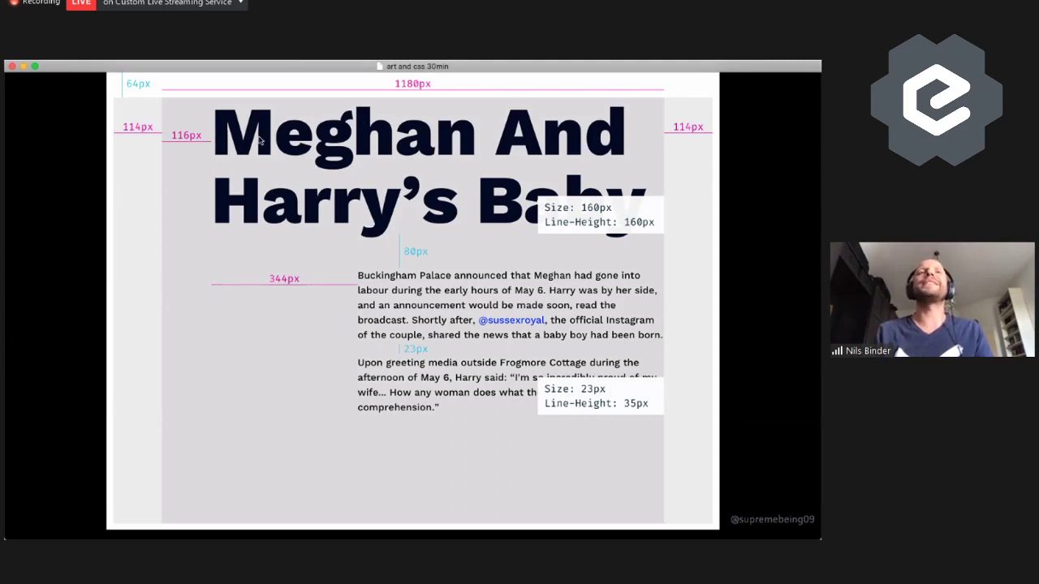
mouse_move(169, 130)
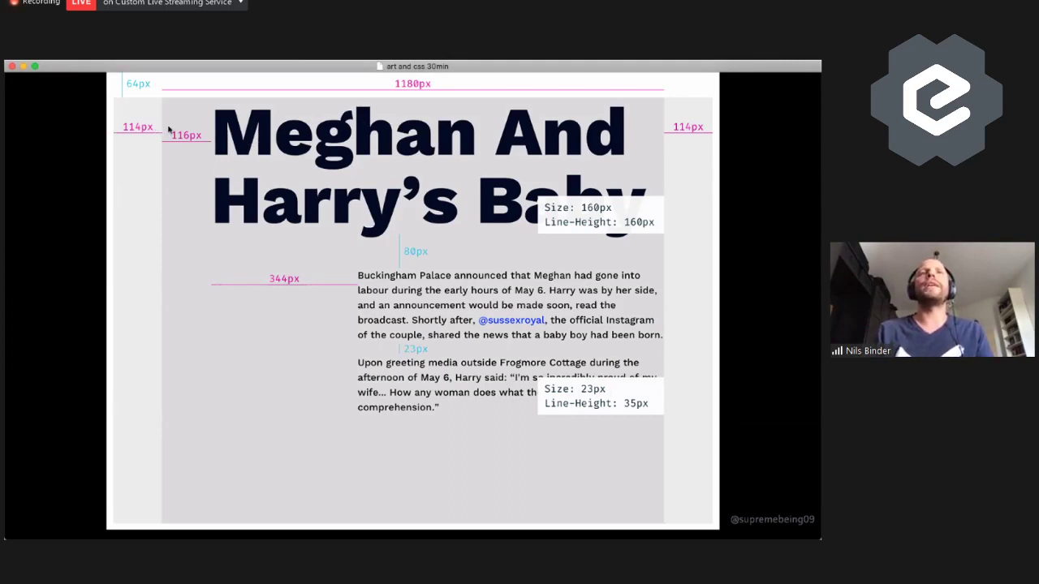
mouse_move(647, 106)
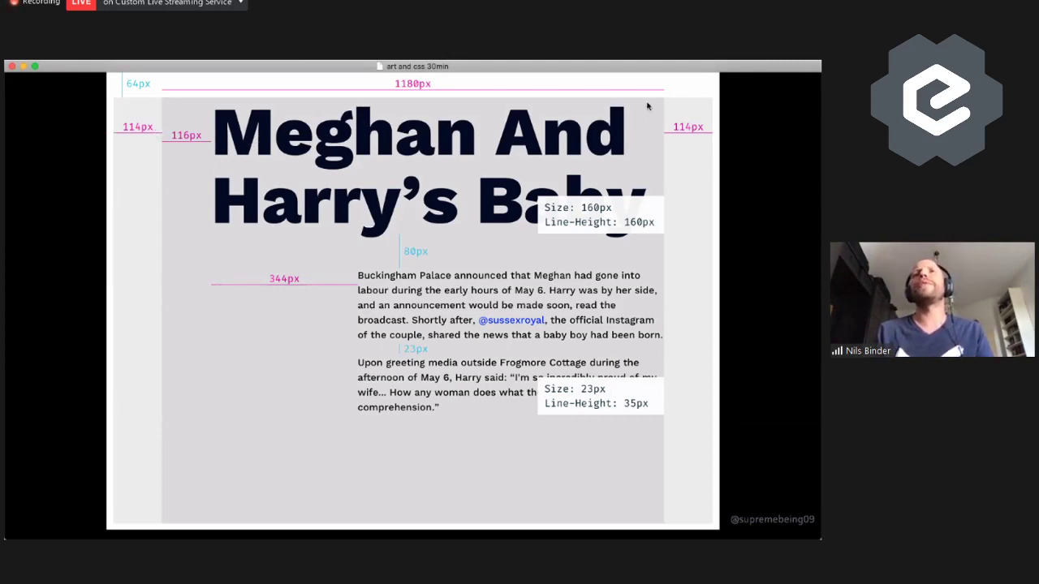
mouse_move(192, 139)
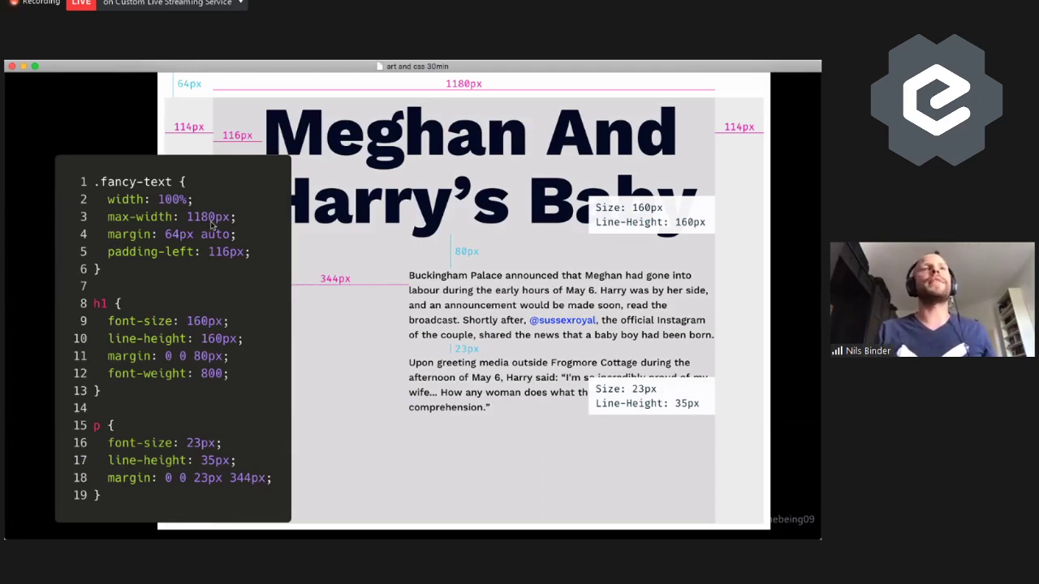
mouse_move(226, 298)
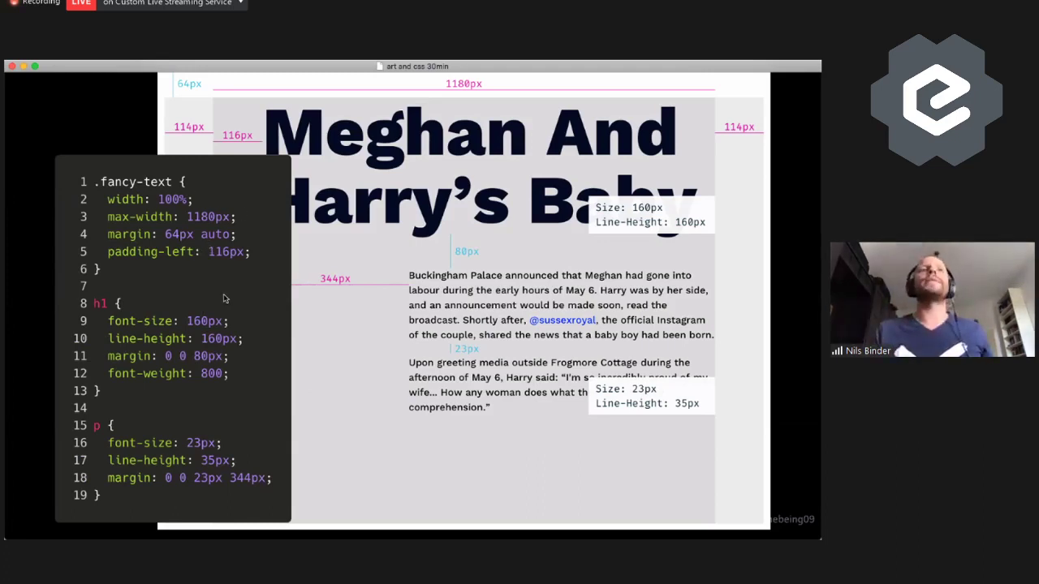
mouse_move(205, 345)
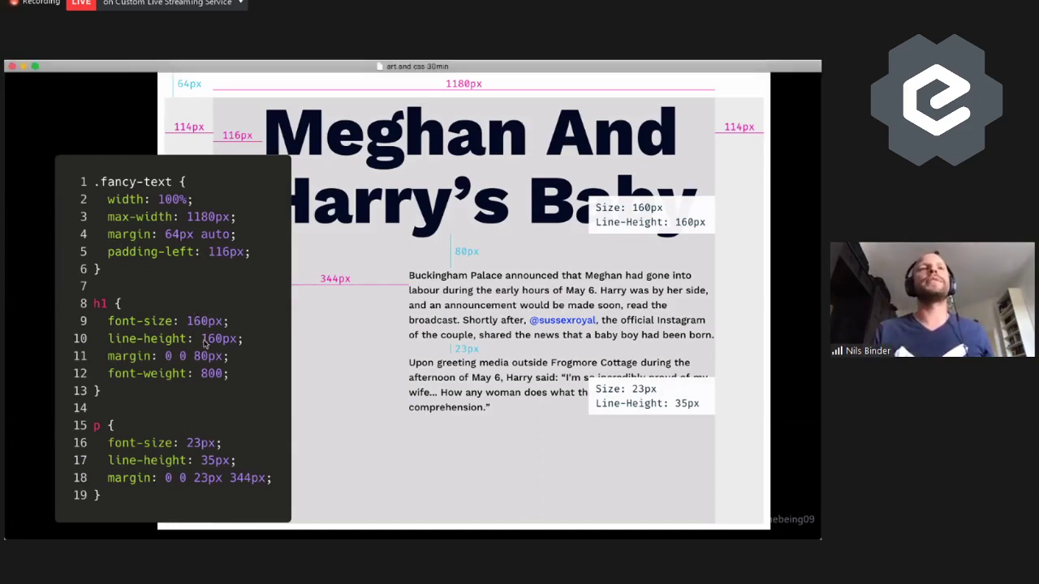
mouse_move(242, 409)
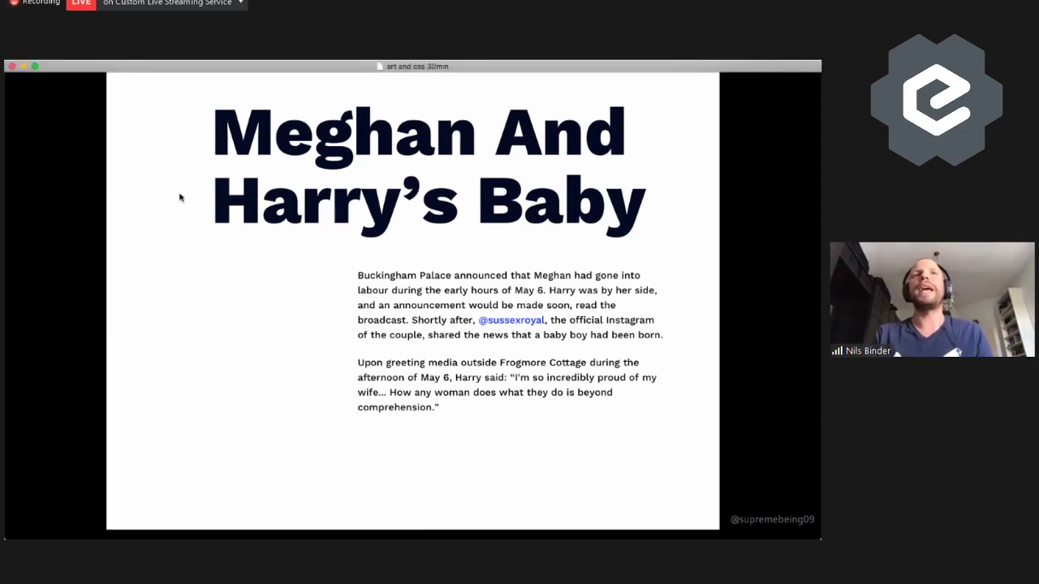
mouse_move(217, 301)
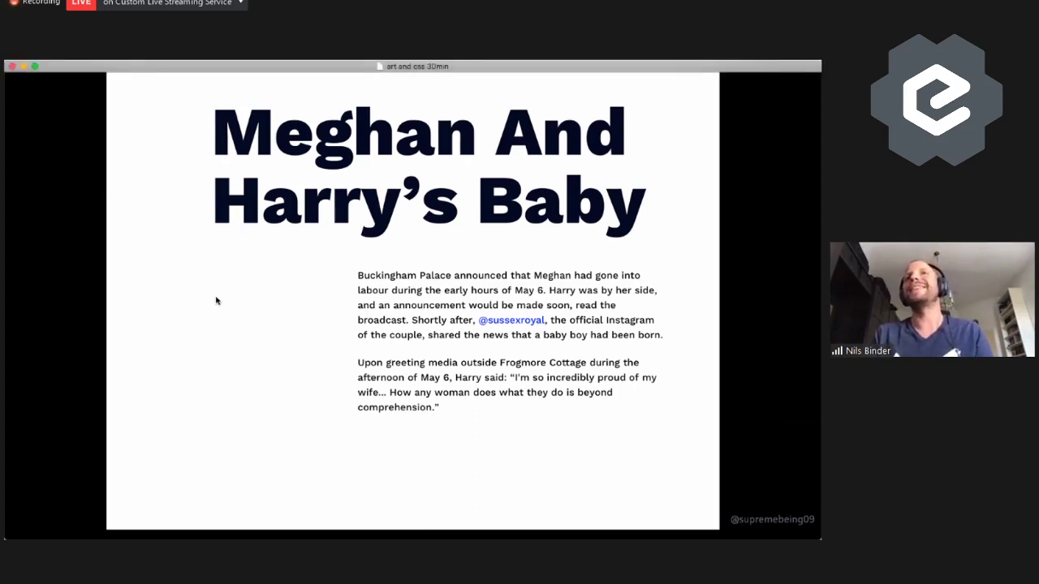
mouse_move(710, 190)
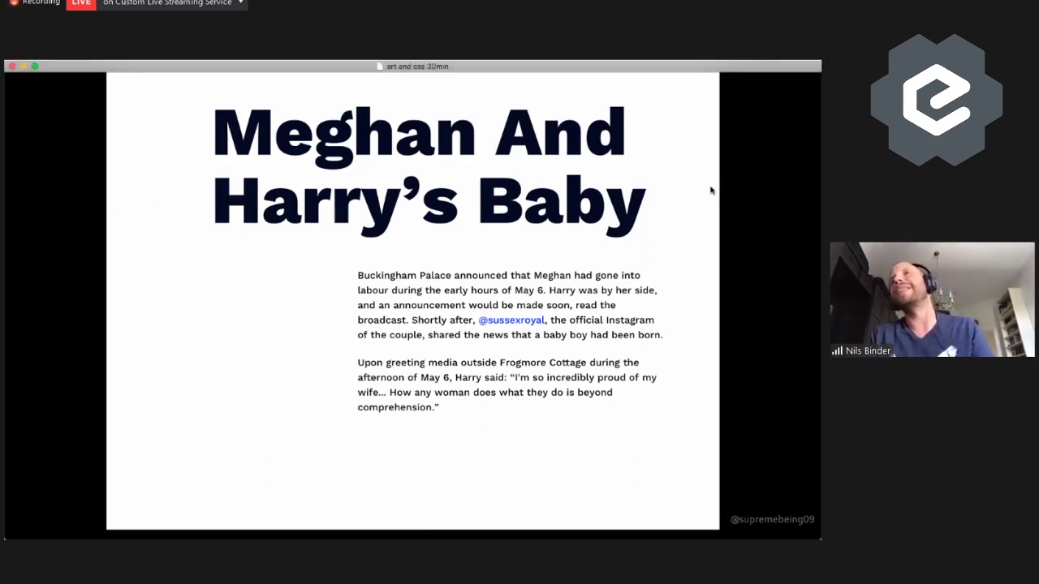
mouse_move(695, 187)
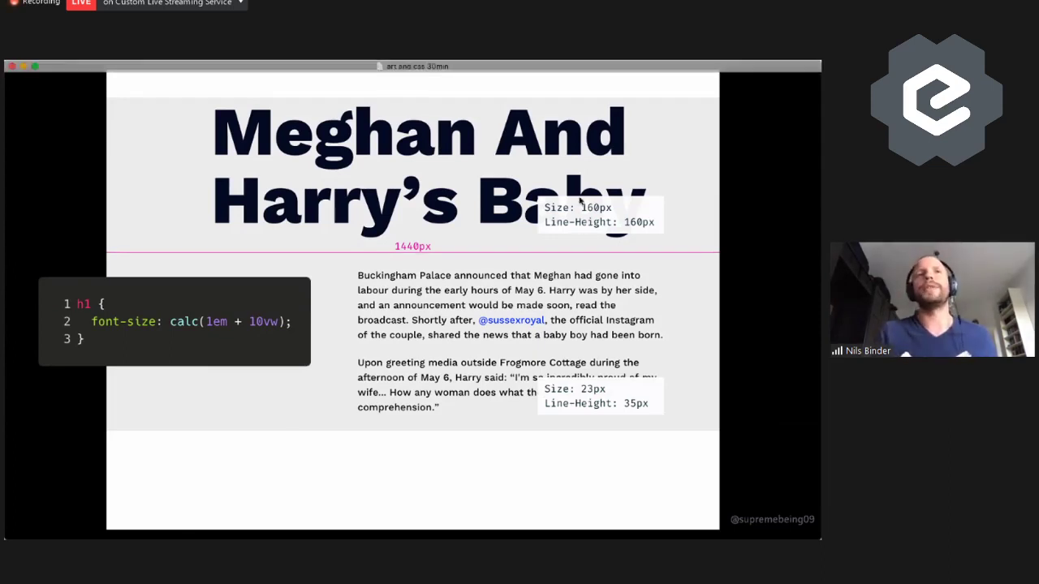
mouse_move(698, 203)
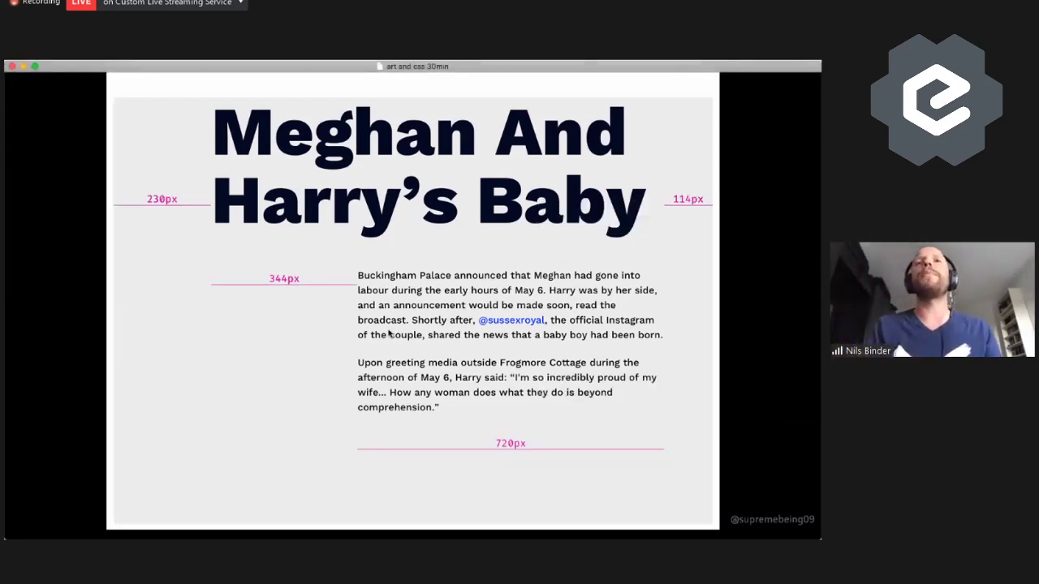
mouse_move(554, 447)
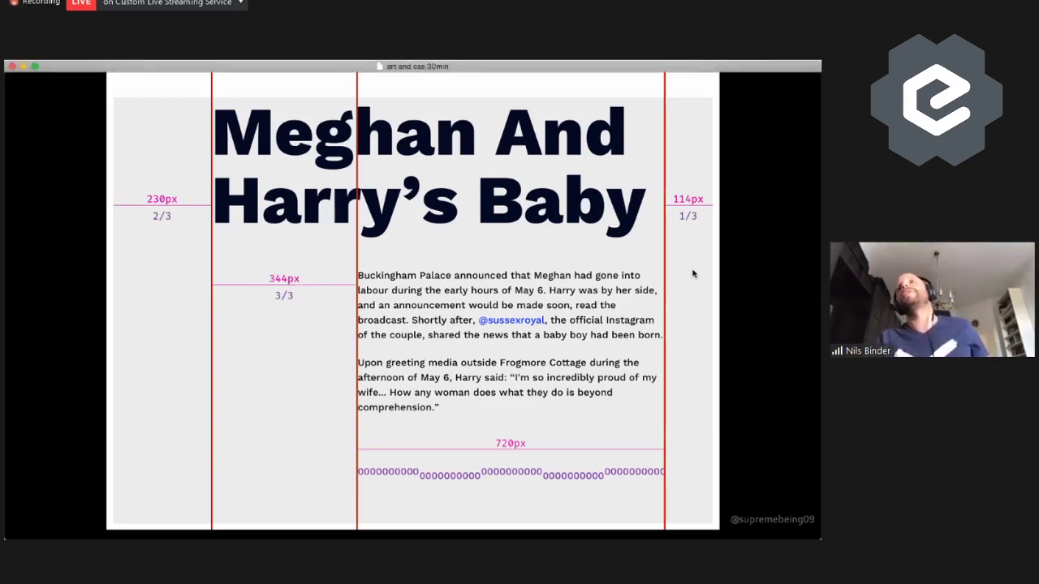
mouse_move(133, 229)
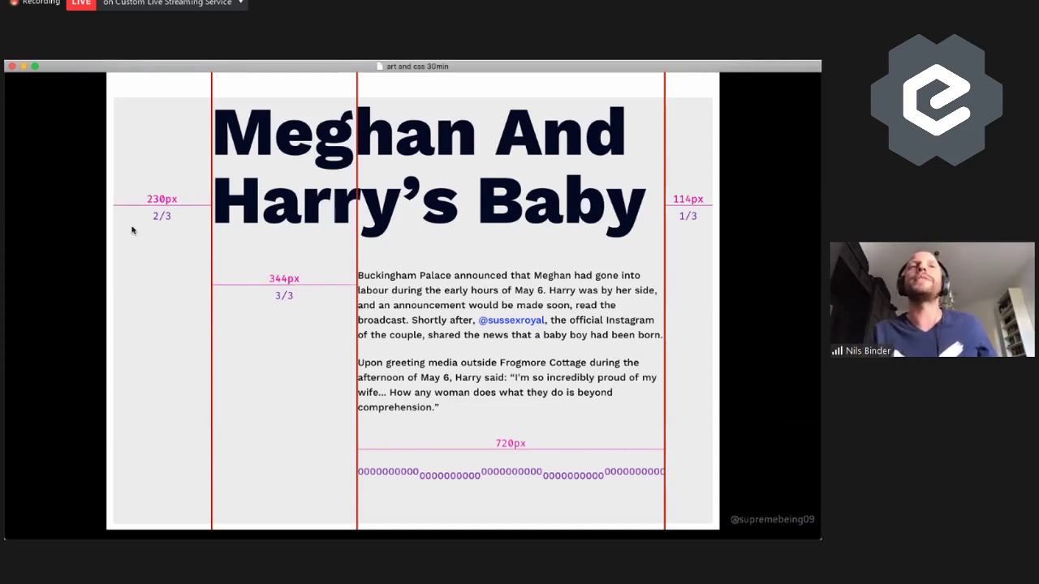
mouse_move(692, 227)
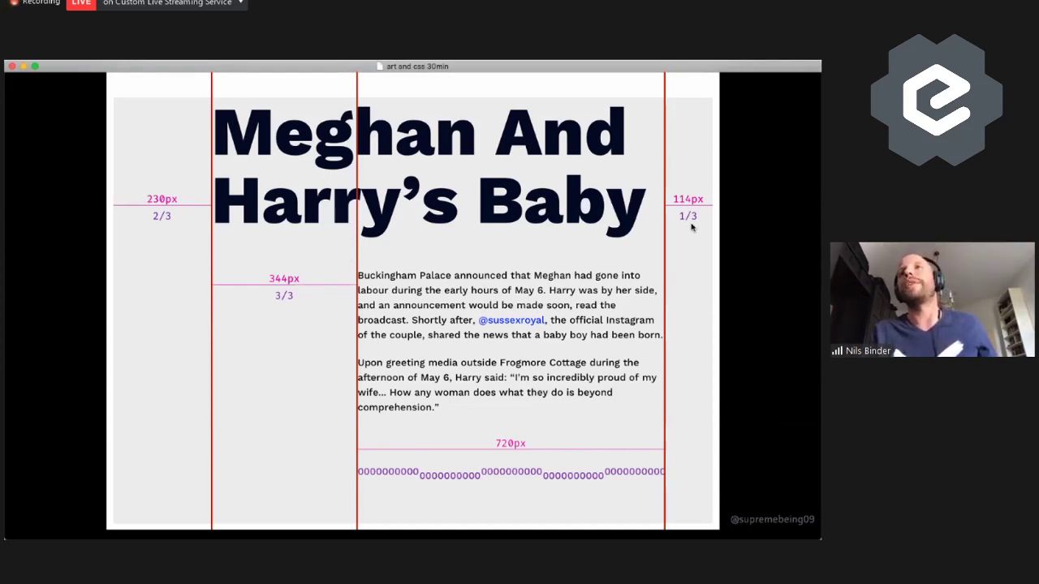
mouse_move(241, 339)
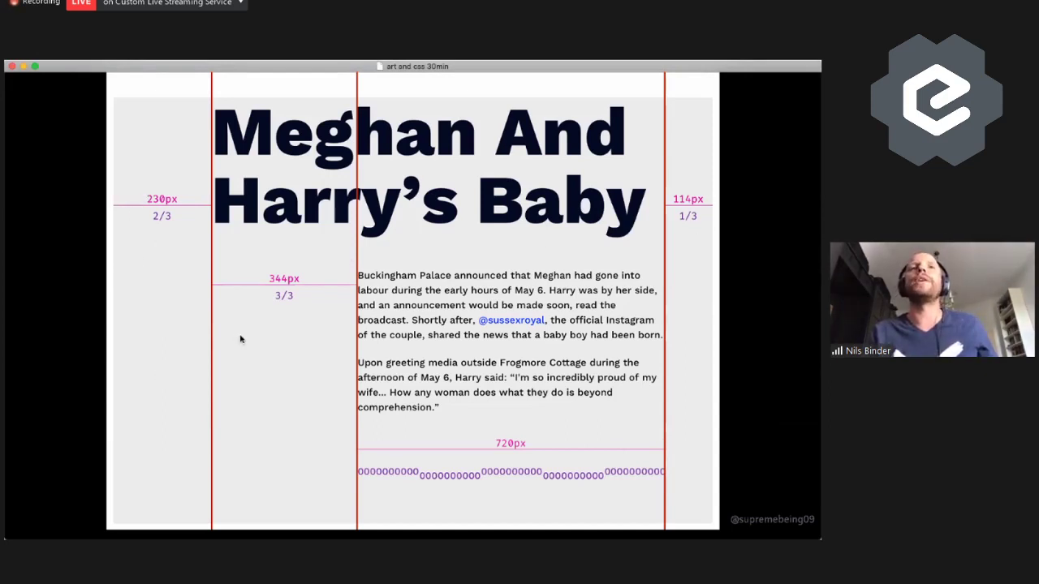
mouse_move(339, 328)
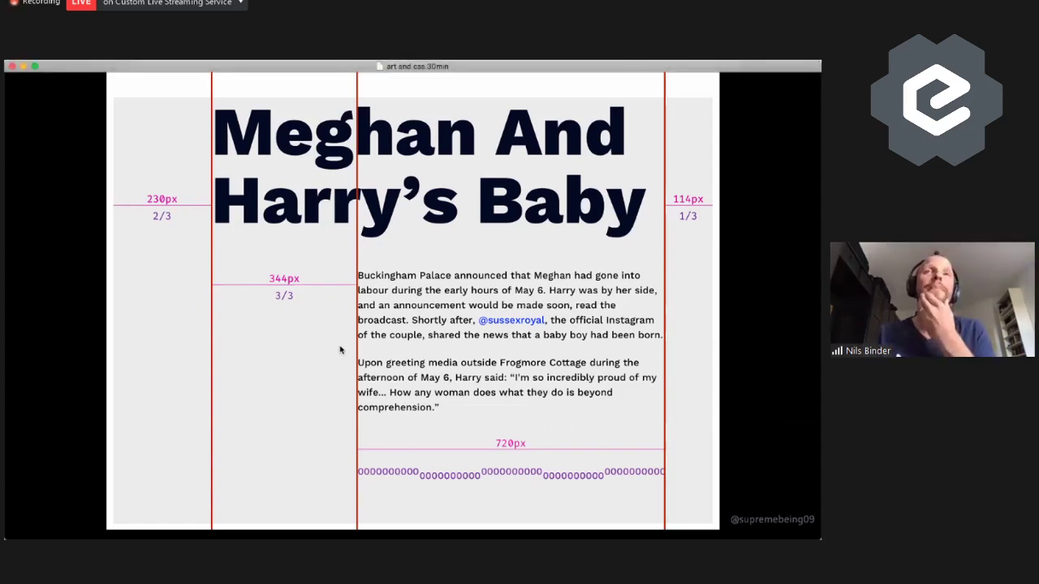
mouse_move(710, 322)
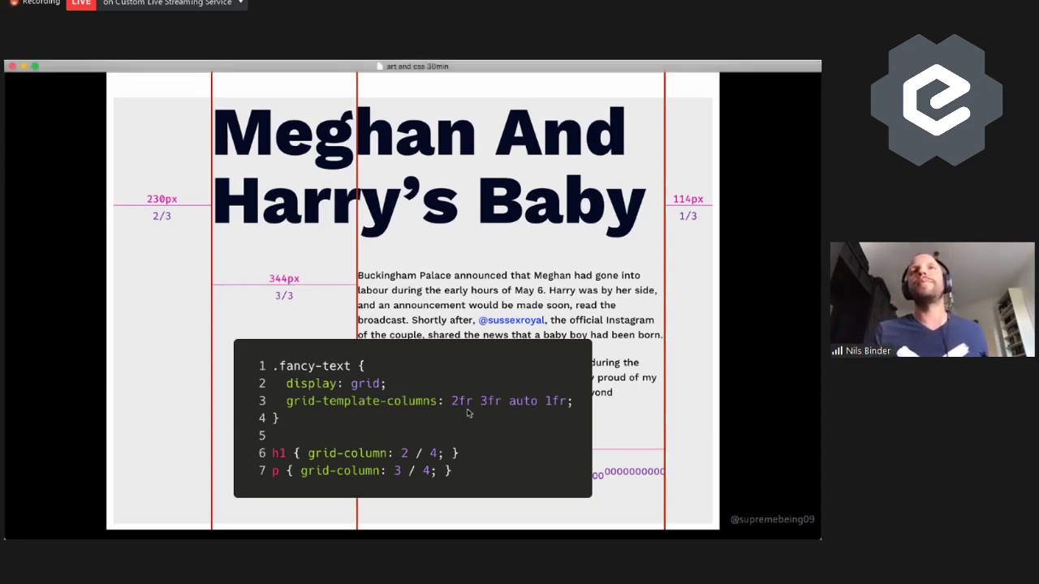
mouse_move(284, 315)
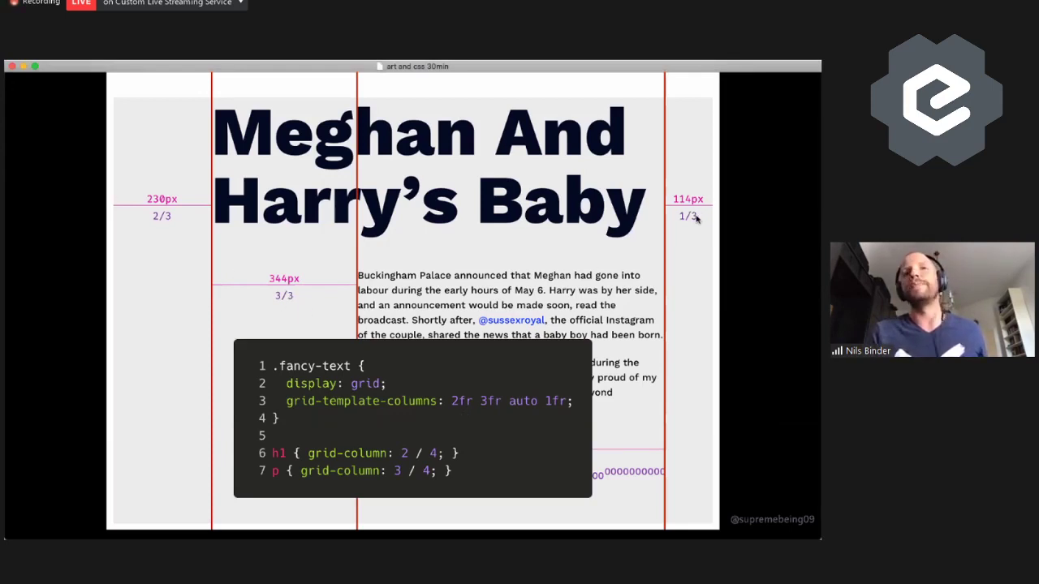
mouse_move(429, 458)
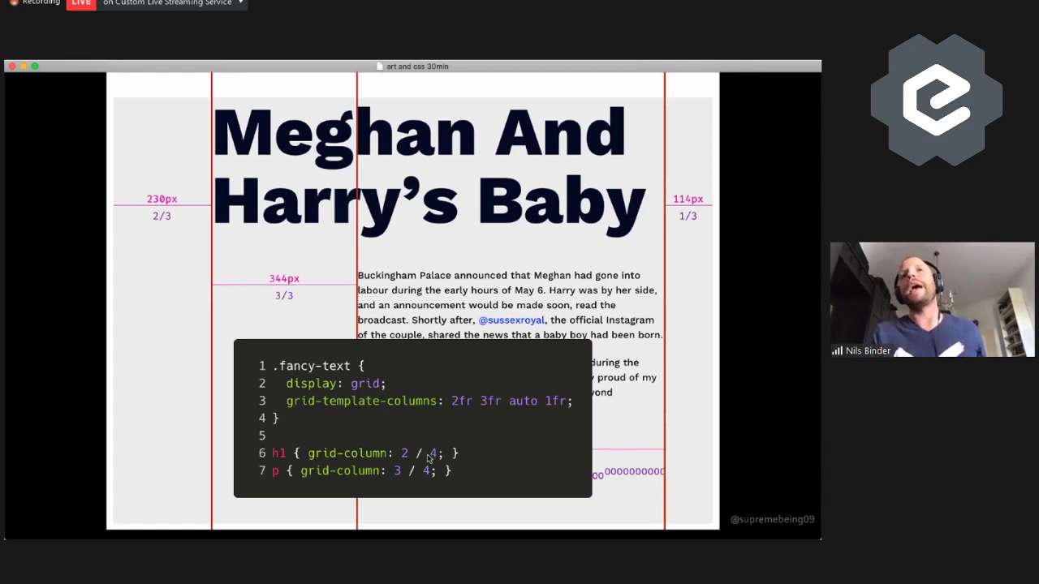
mouse_move(327, 329)
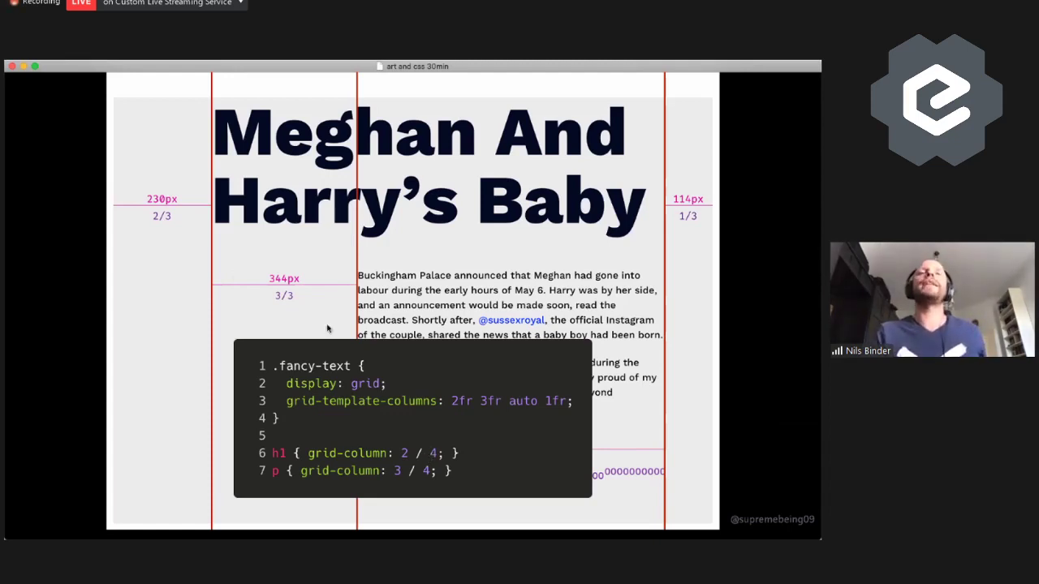
mouse_move(216, 182)
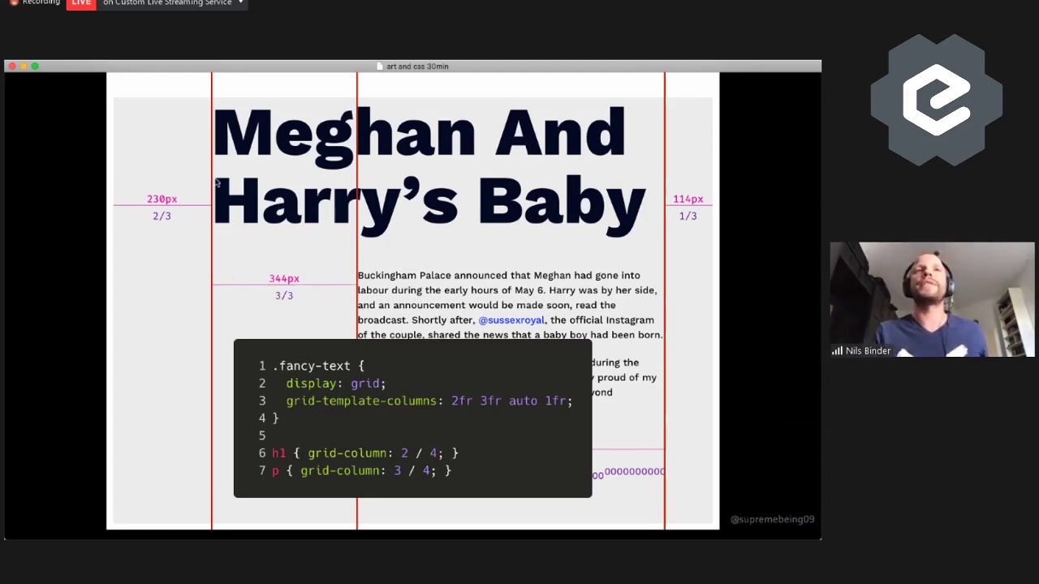
mouse_move(104, 158)
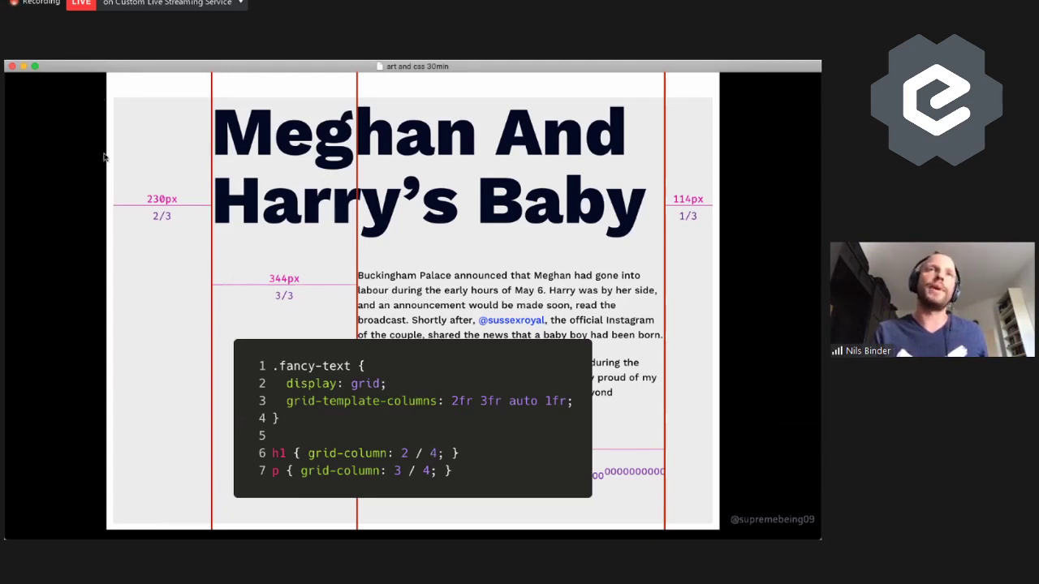
mouse_move(196, 190)
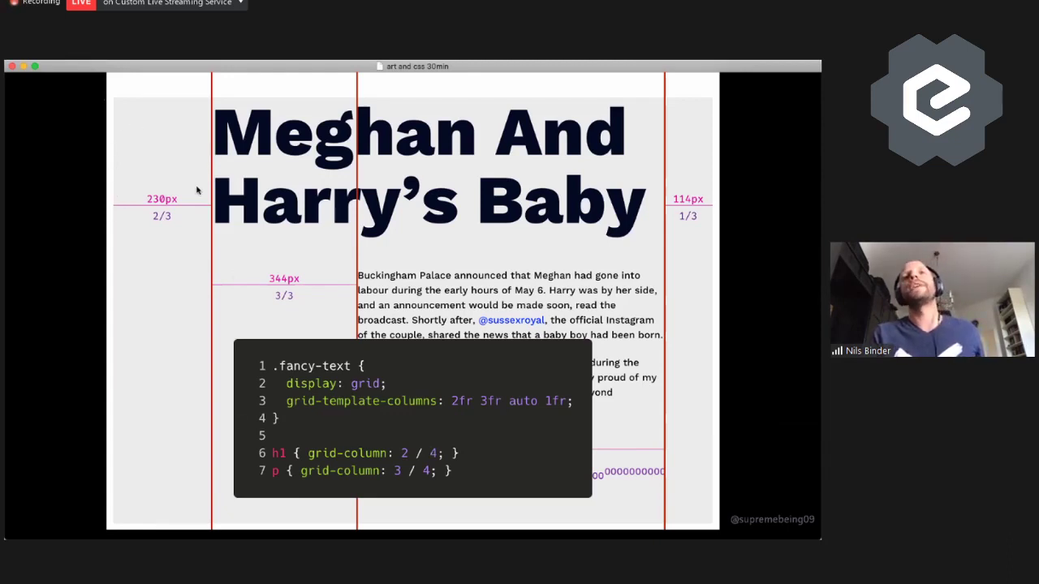
mouse_move(579, 235)
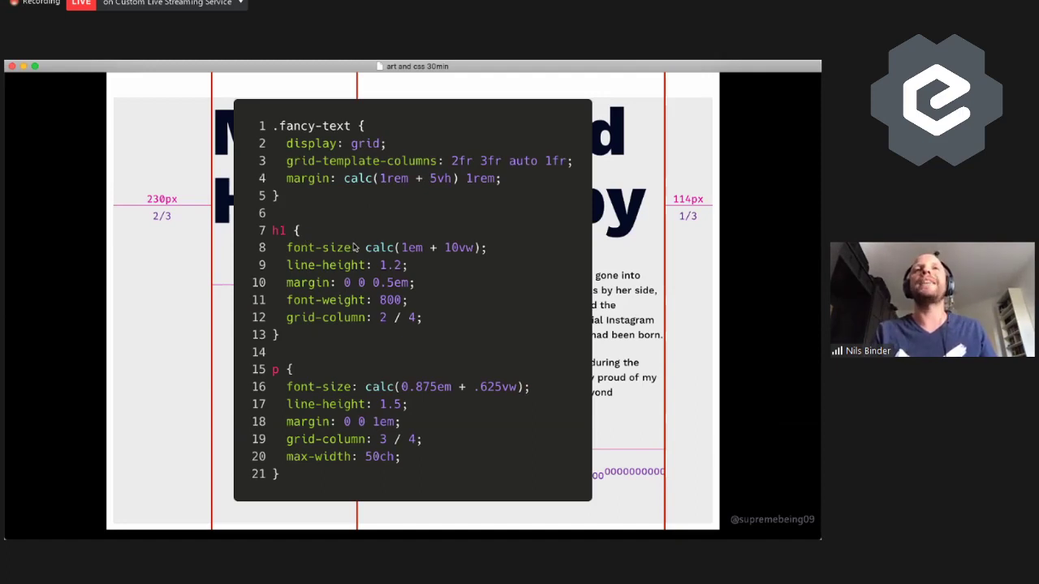
mouse_move(479, 254)
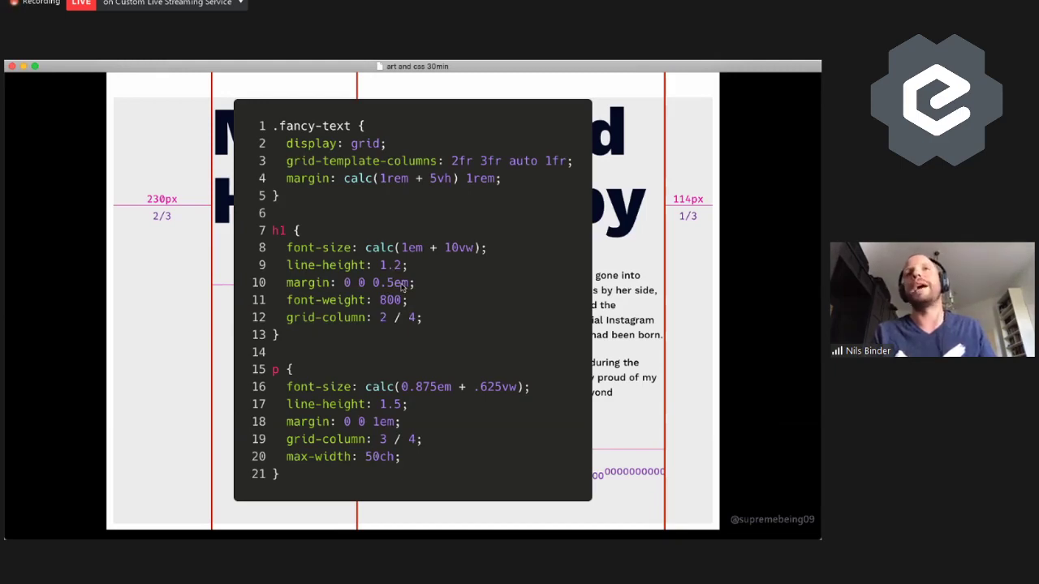
mouse_move(412, 382)
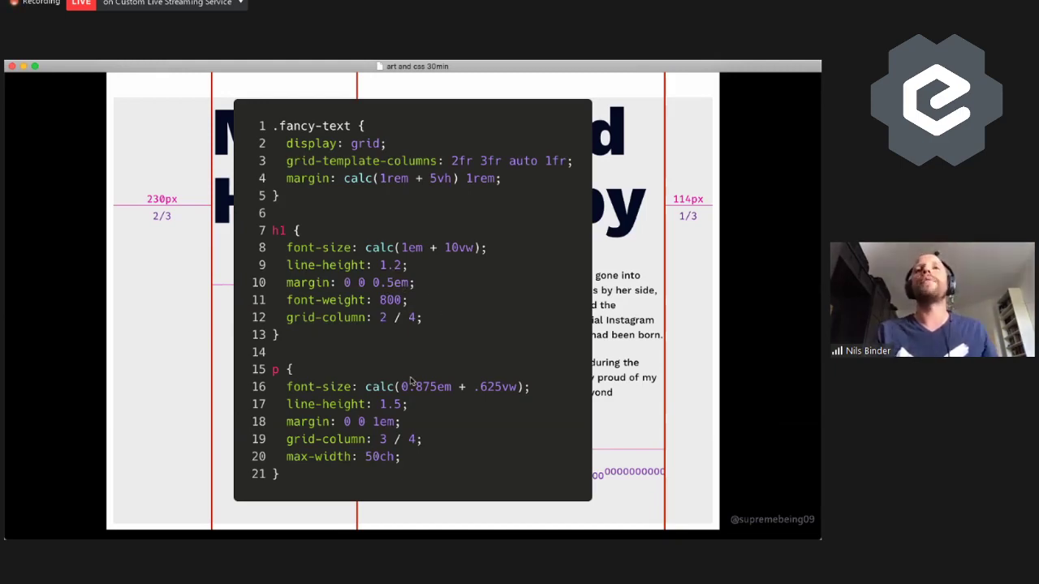
mouse_move(499, 396)
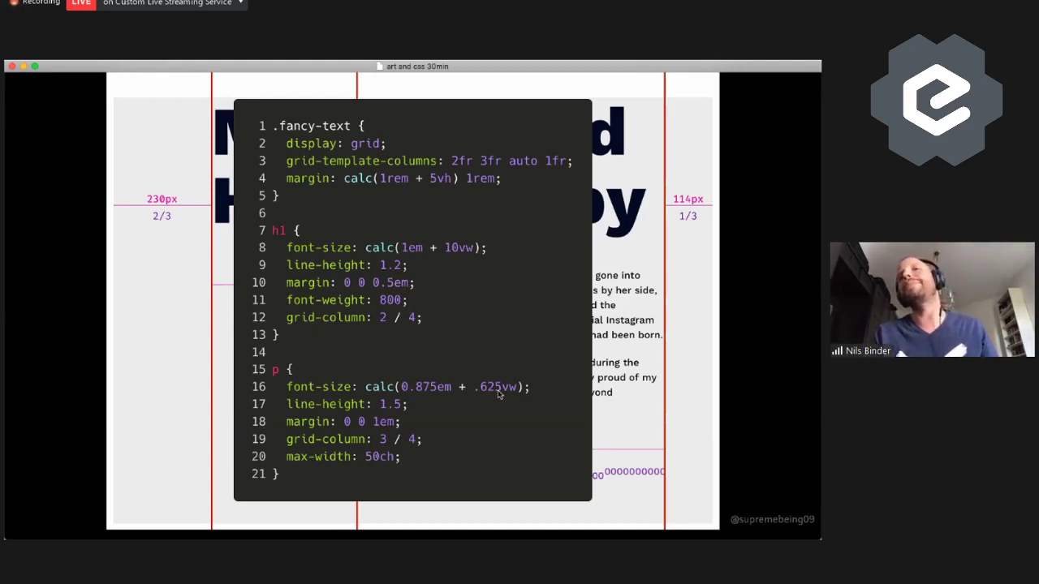
mouse_move(493, 395)
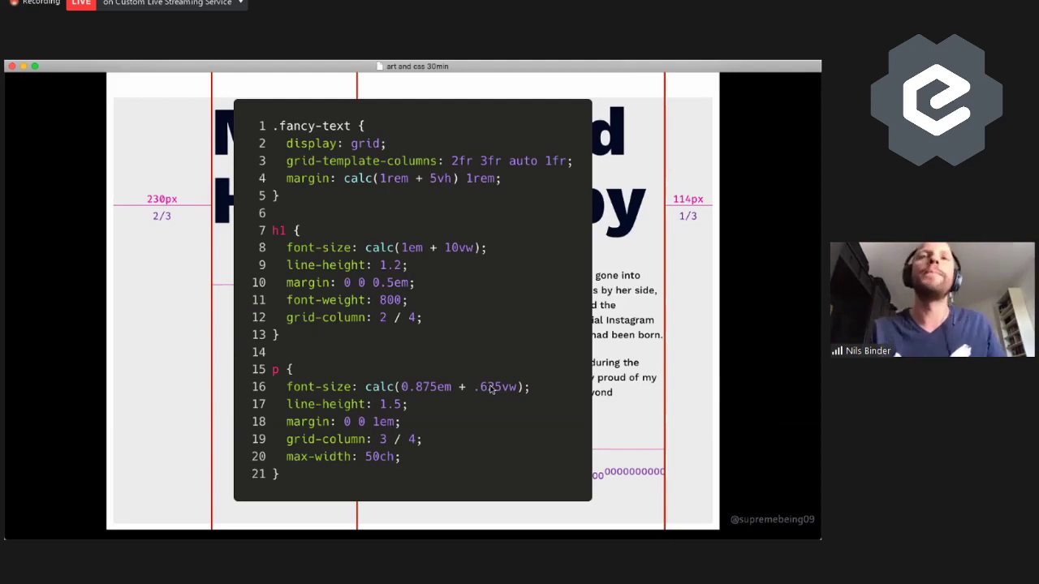
mouse_move(490, 403)
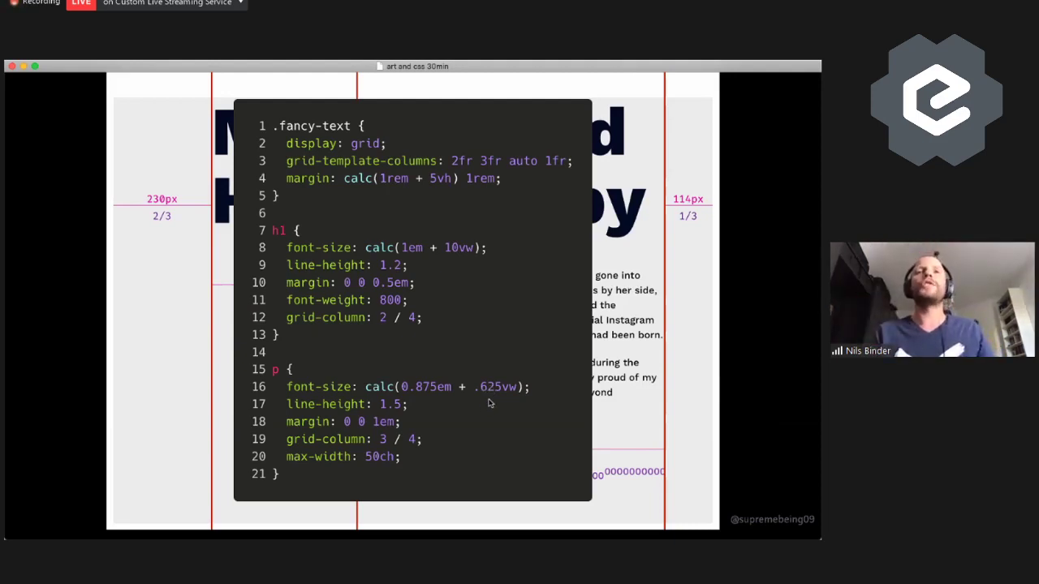
mouse_move(423, 462)
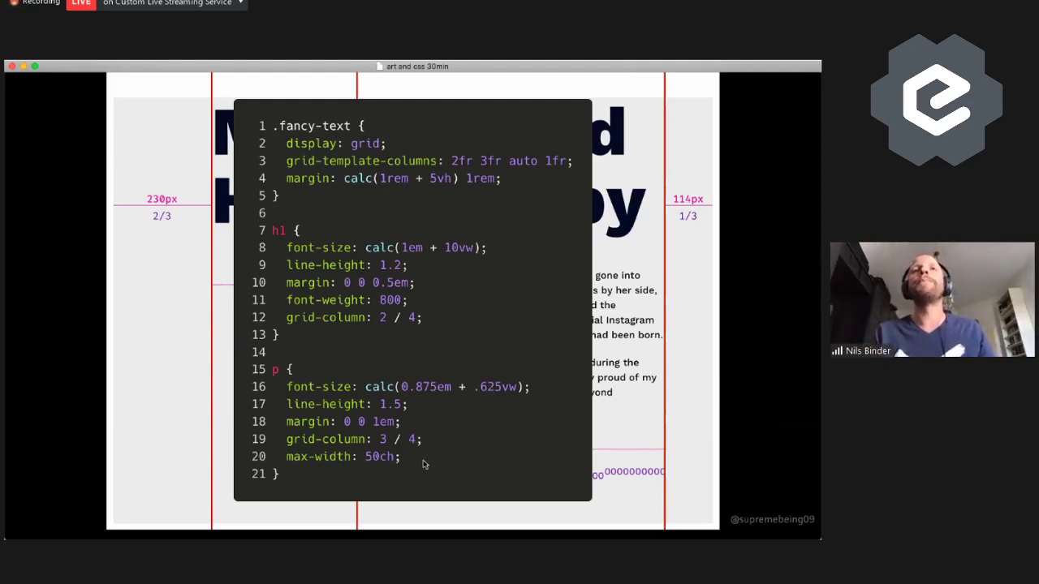
mouse_move(420, 460)
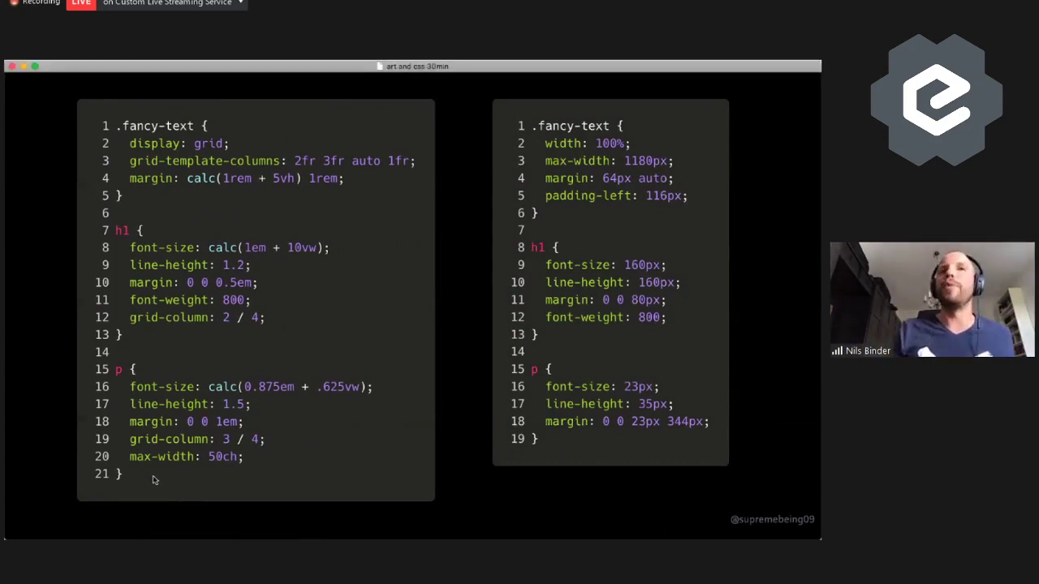
mouse_move(538, 435)
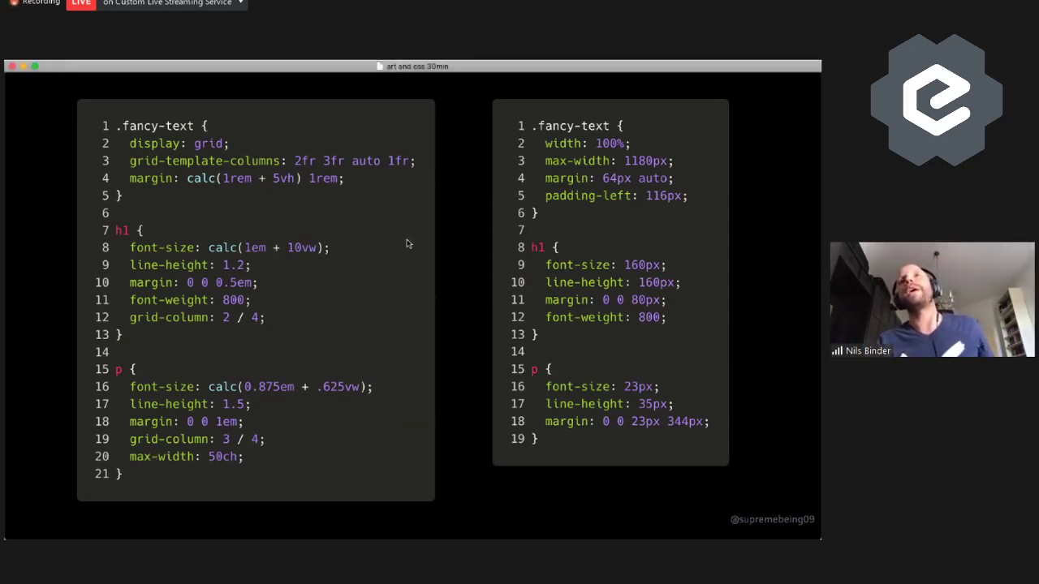
mouse_move(603, 238)
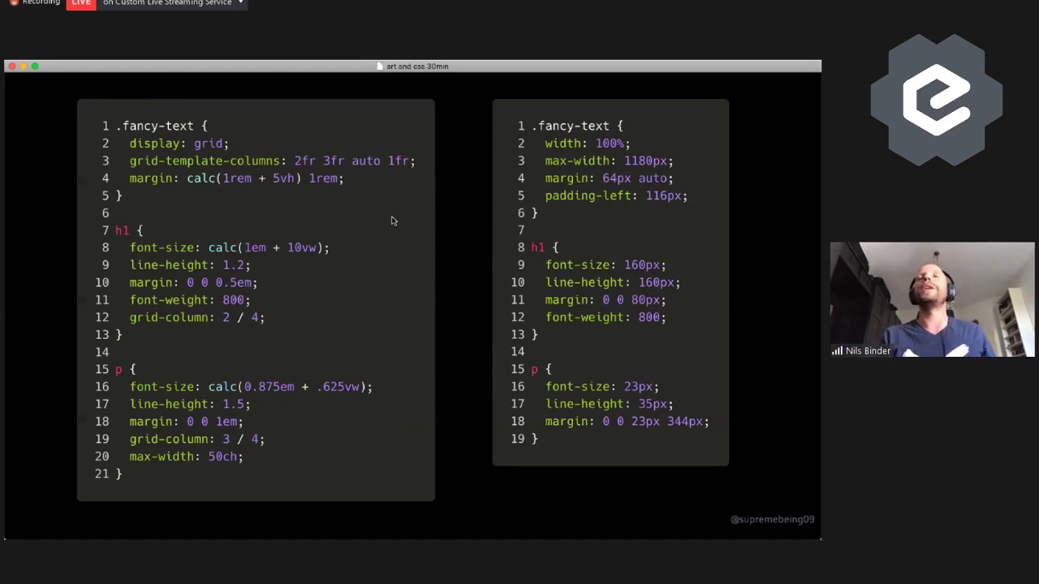
mouse_move(367, 237)
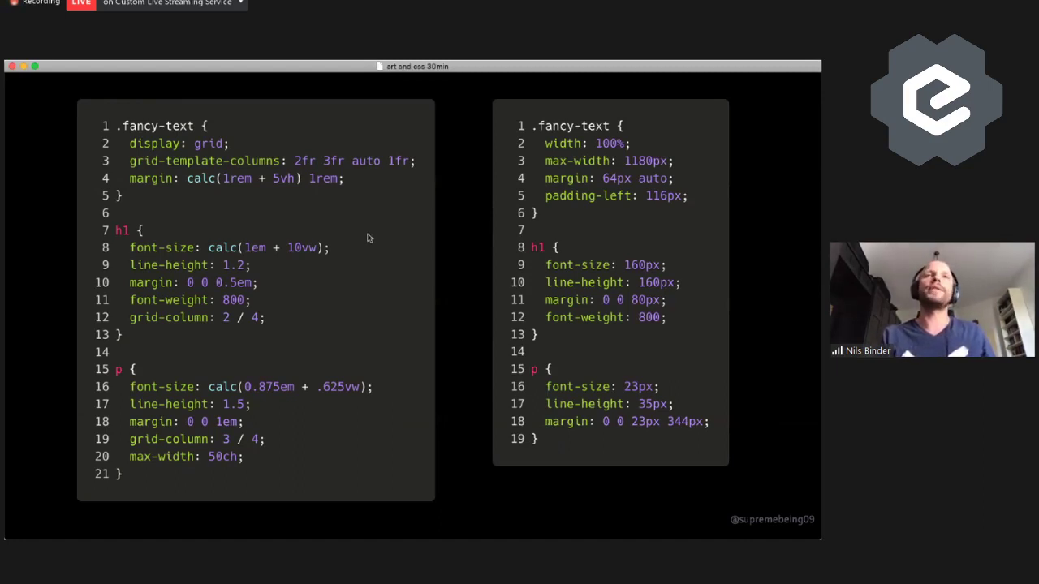